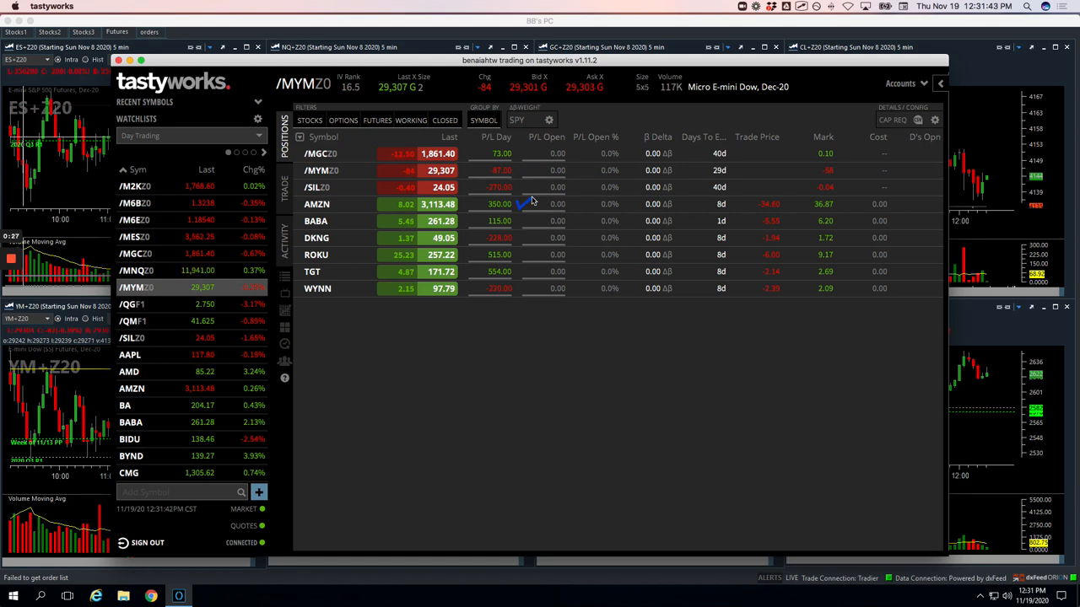
mouse_move(391, 242)
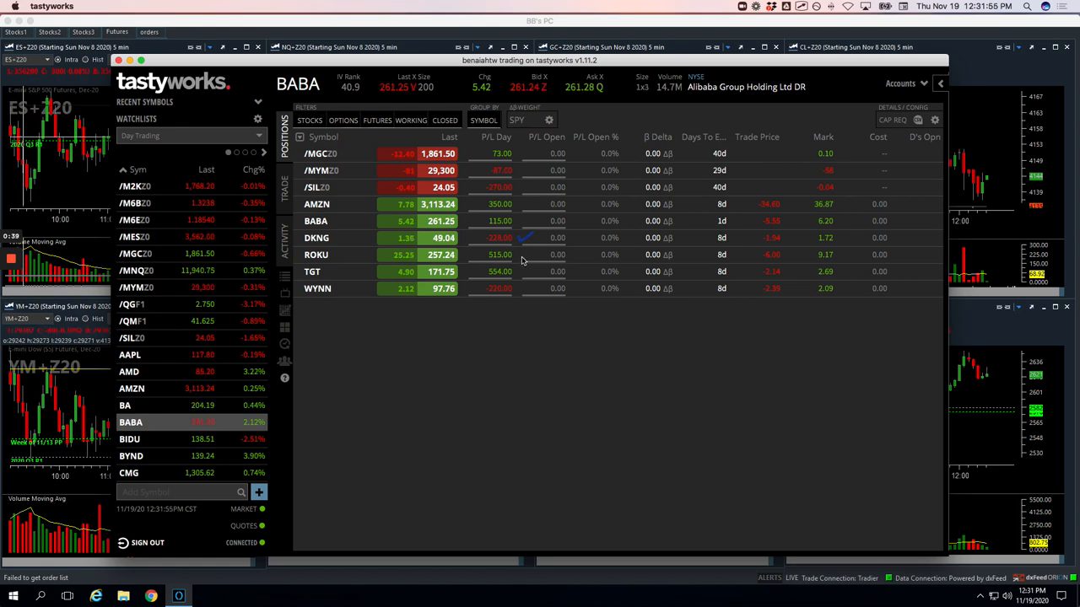
mouse_move(535, 269)
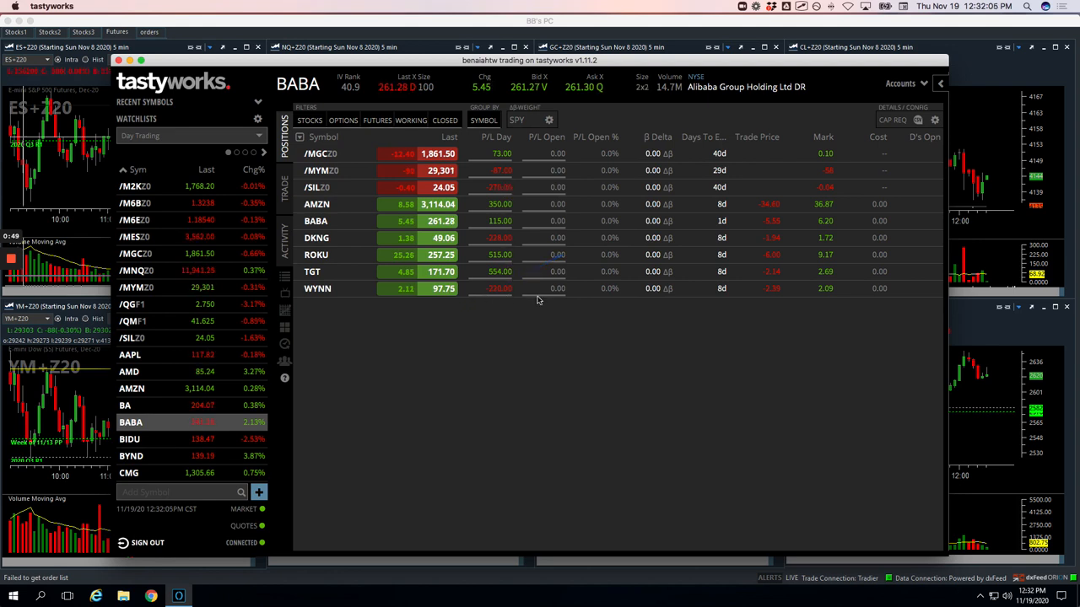
mouse_move(354, 243)
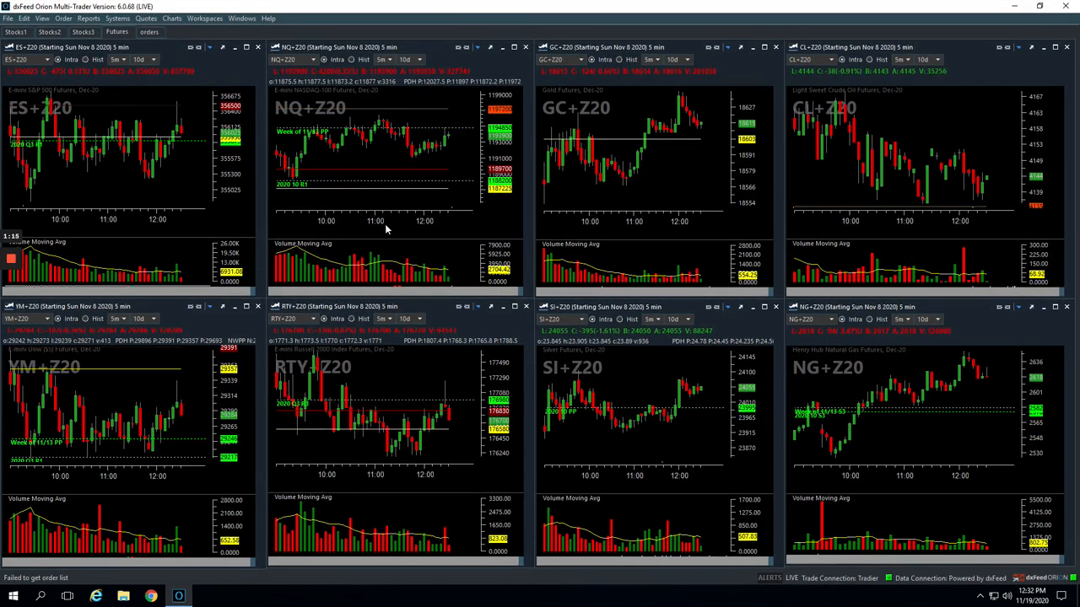
mouse_move(209, 385)
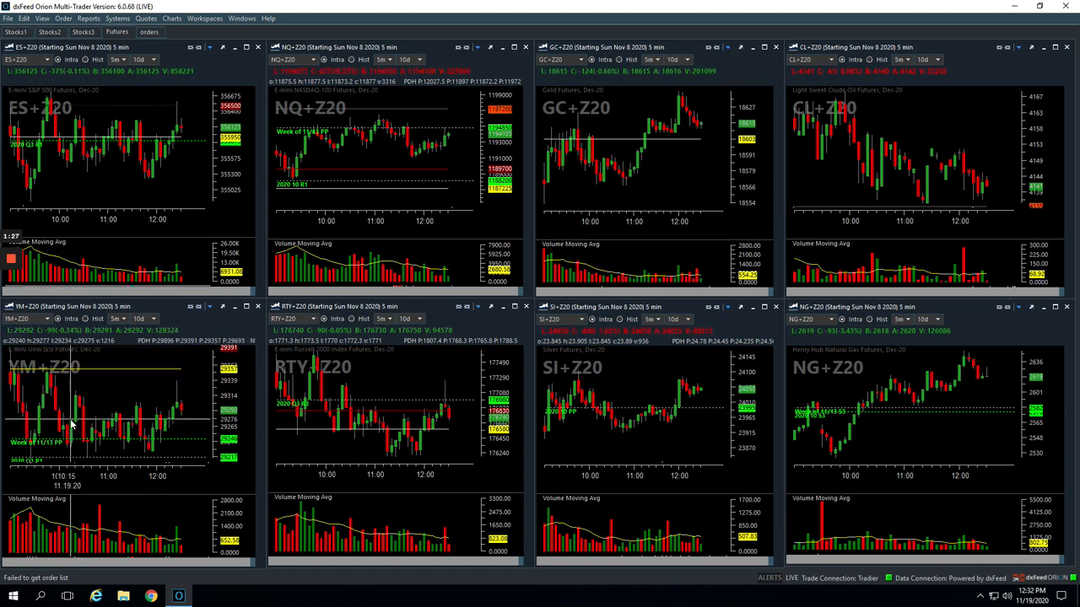
mouse_move(141, 422)
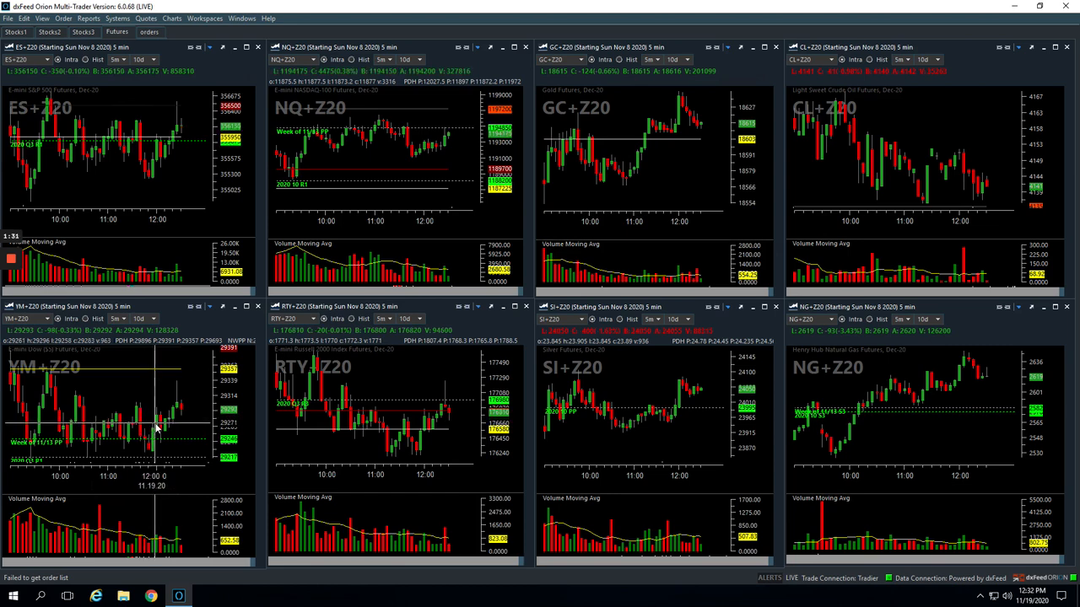
mouse_move(156, 422)
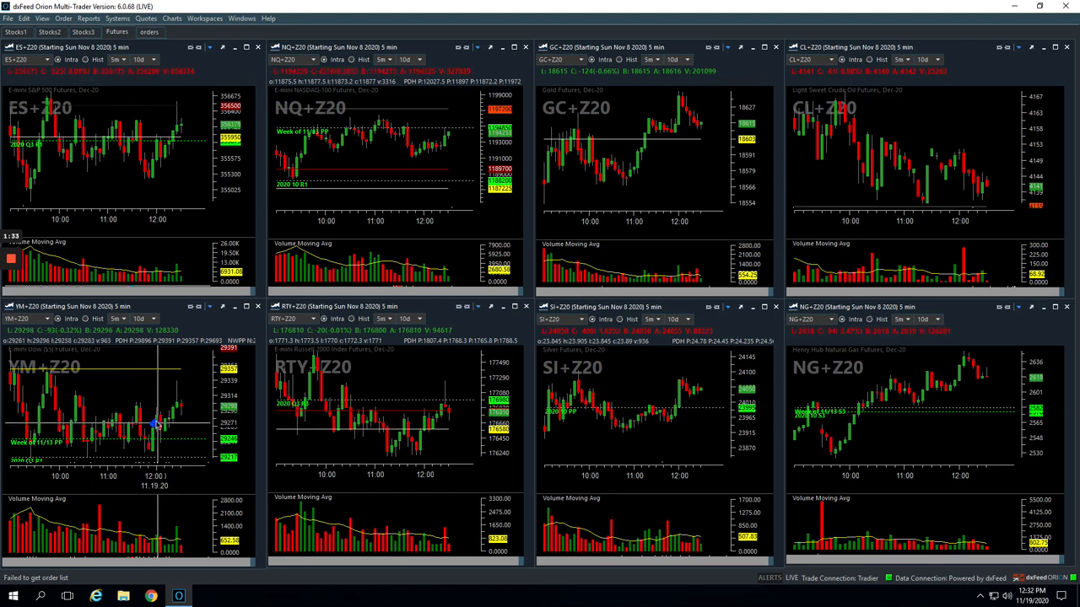
Mark the trade on the YM+Z20 5-minute chart and switch to the Stocks1 chart page.
left_click_drag(158, 423, 184, 382)
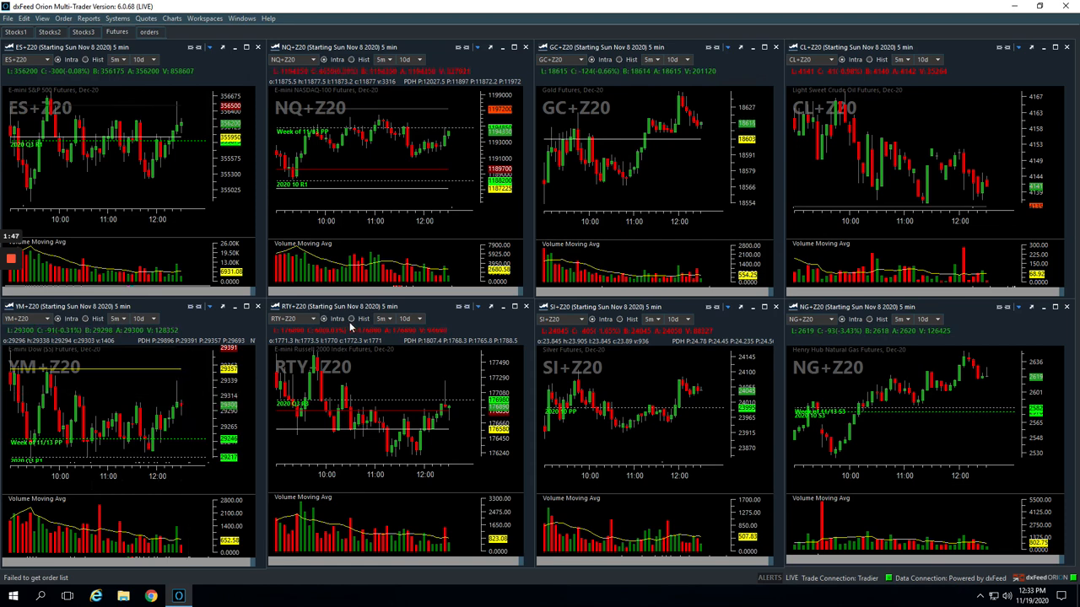
left_click(15, 32)
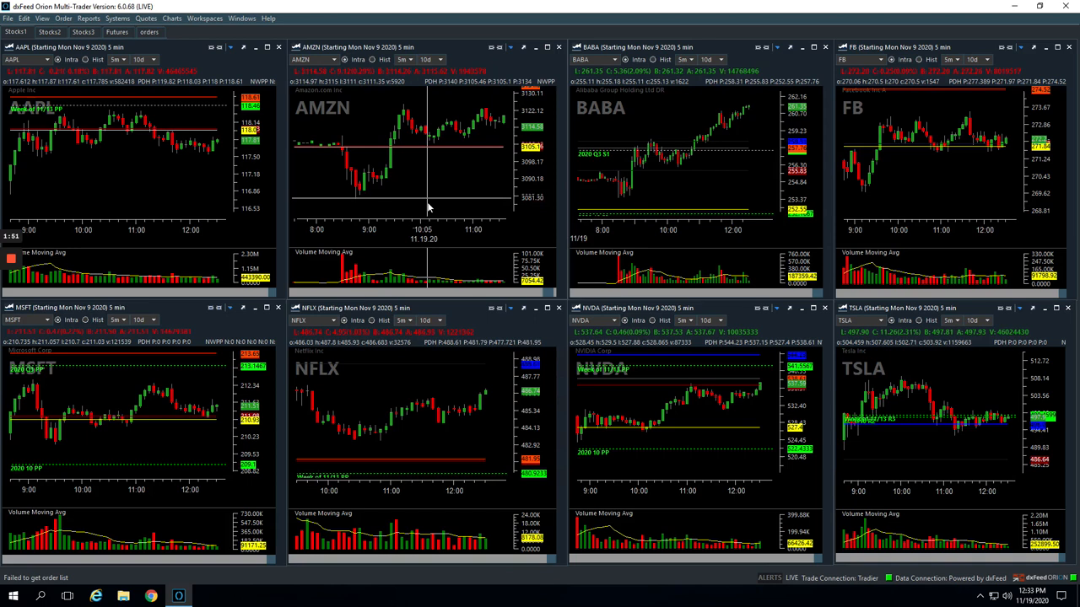
mouse_move(344, 152)
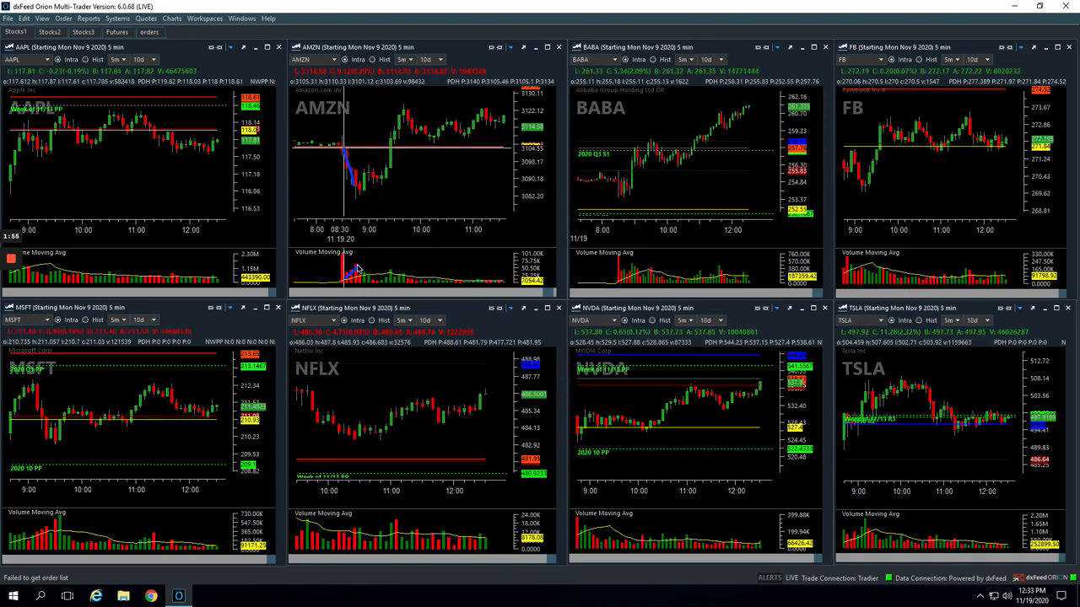
mouse_move(357, 201)
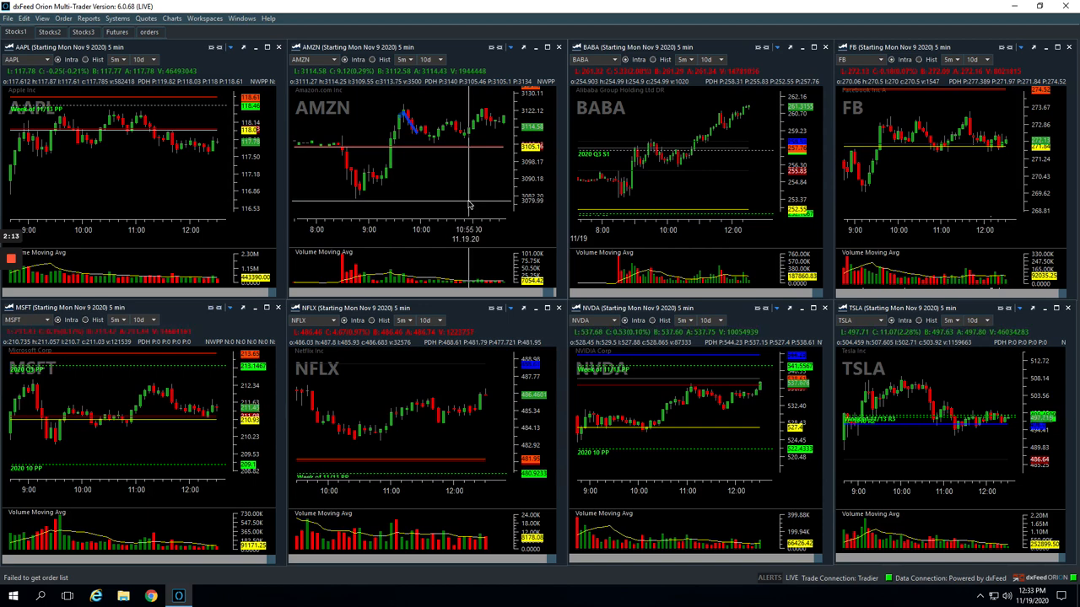
mouse_move(469, 201)
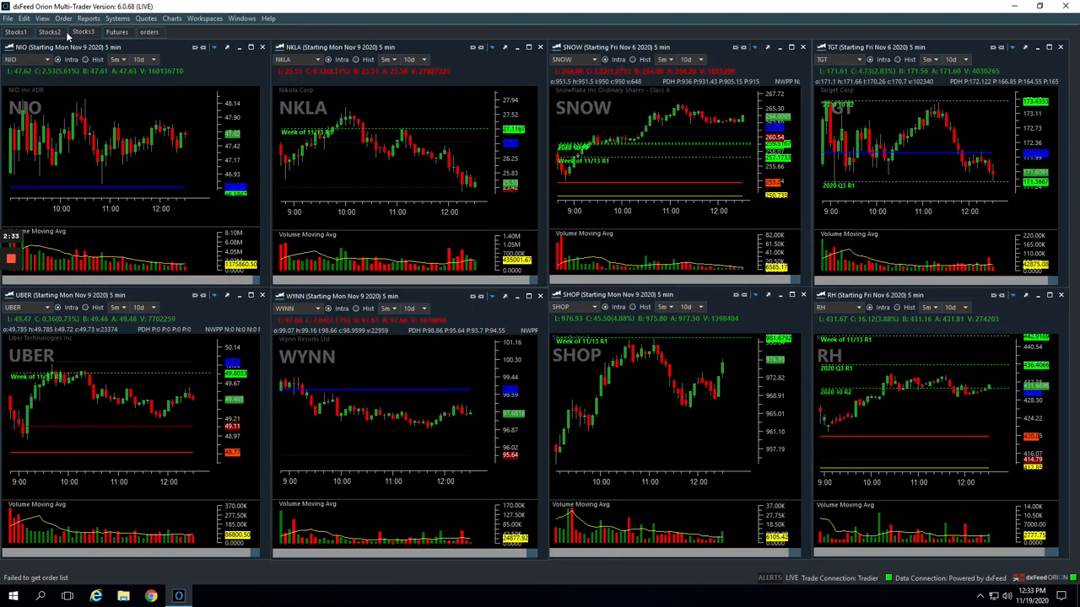
Switch to the chart page holding the DKNG and ROKU charts.
left_click(49, 31)
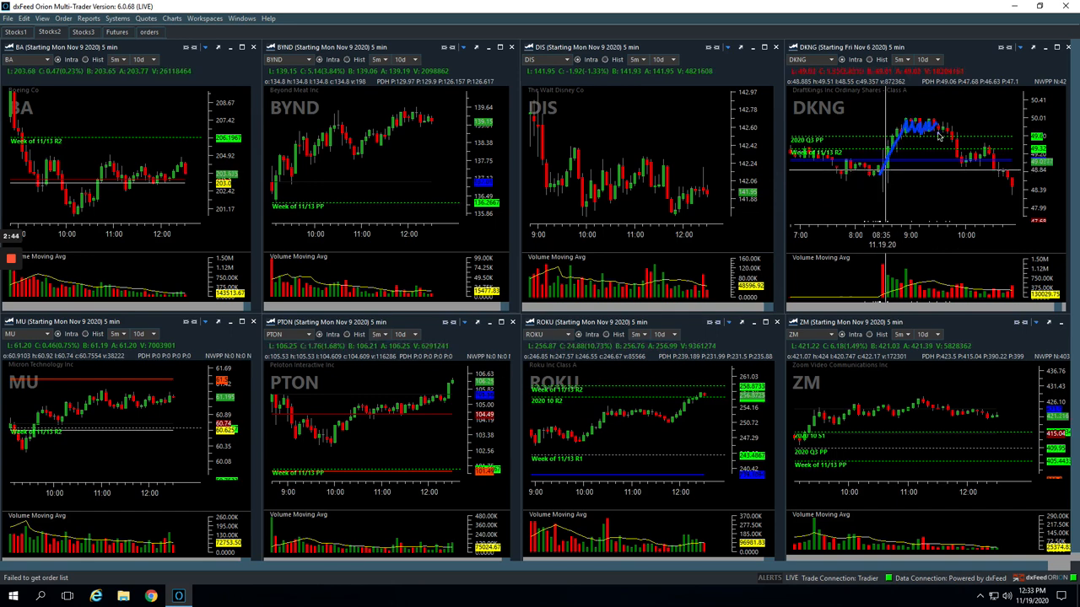
Draw a trade marking over the DKNG 5-minute chart's trade area.
left_click_drag(882, 173, 966, 101)
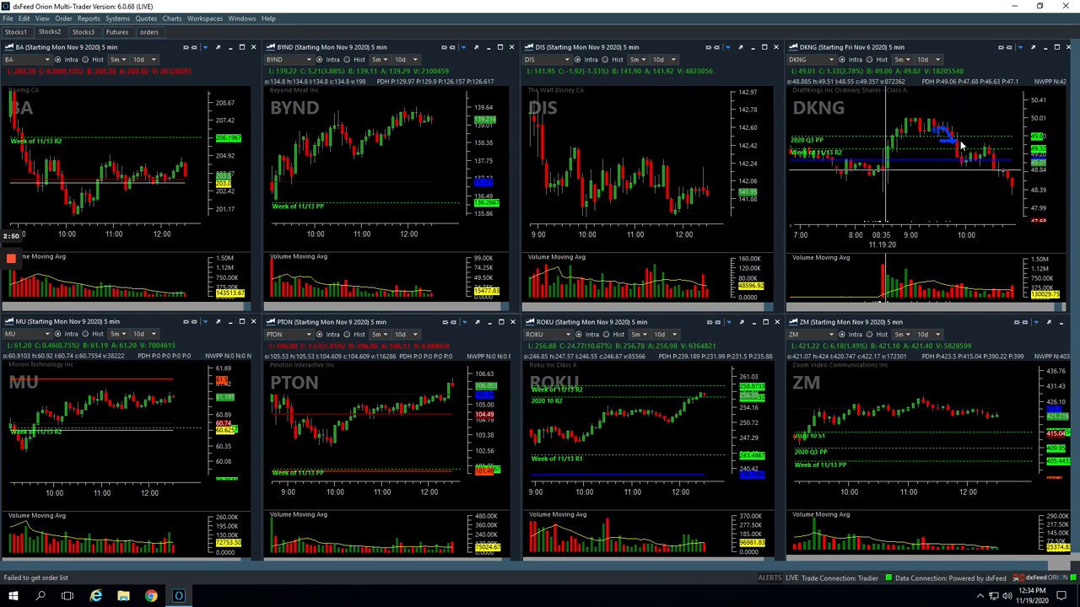
mouse_move(959, 145)
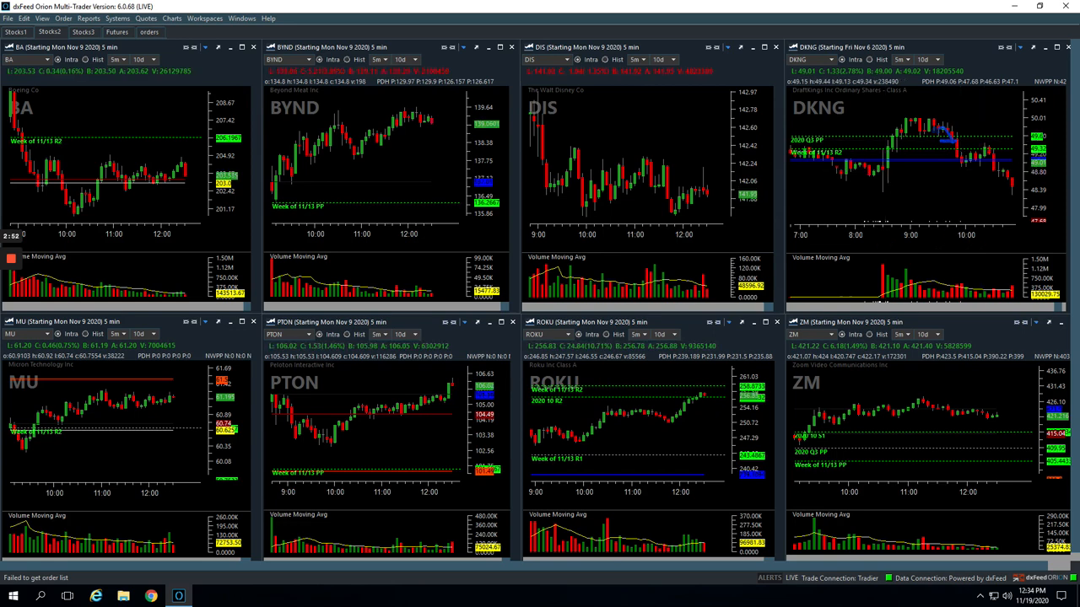
mouse_move(652, 435)
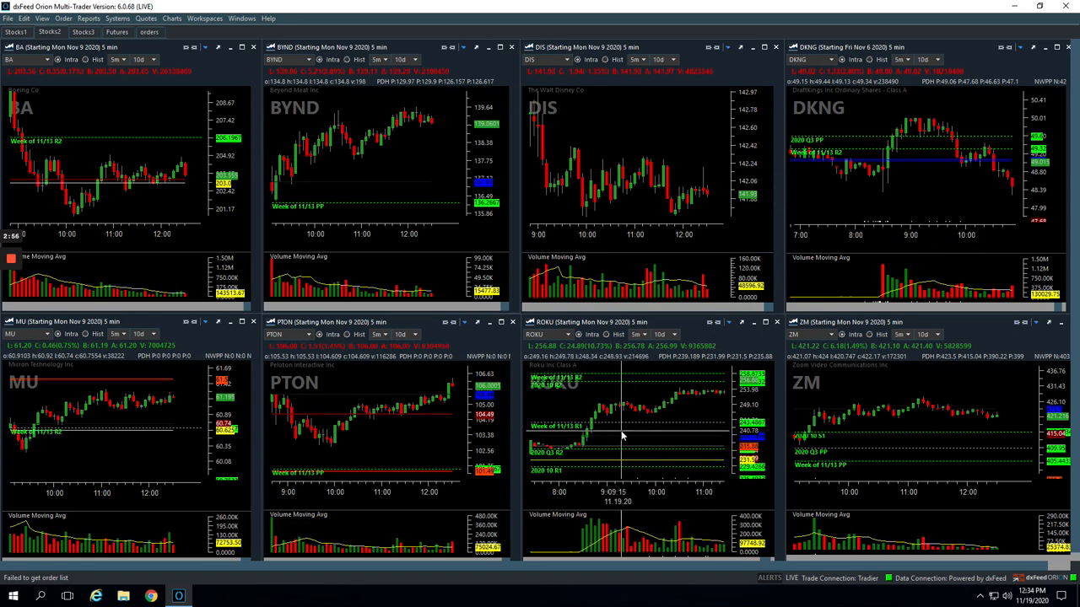
mouse_move(606, 409)
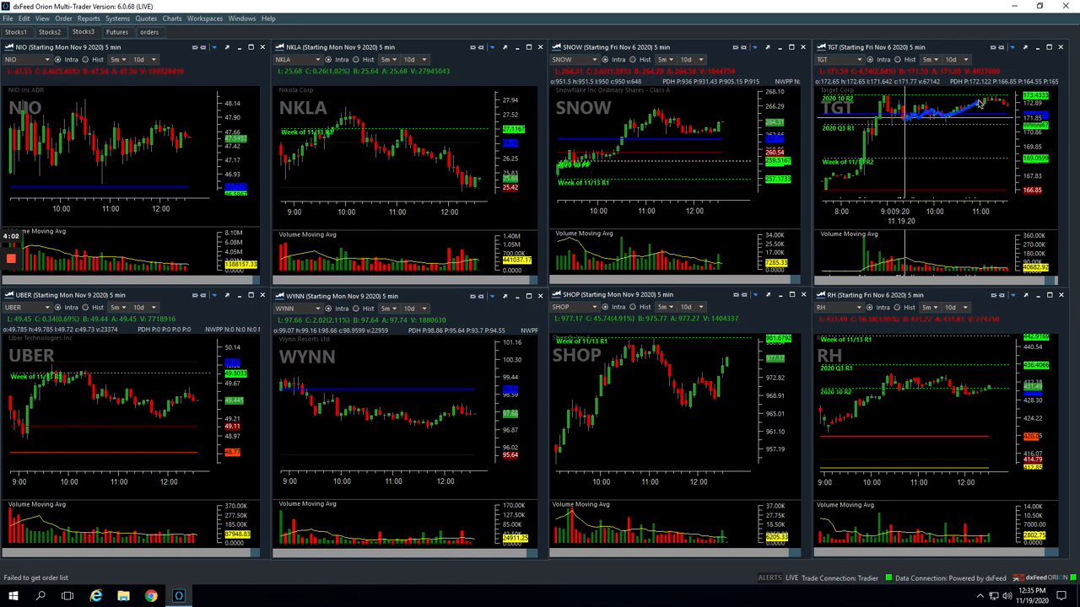
mouse_move(989, 140)
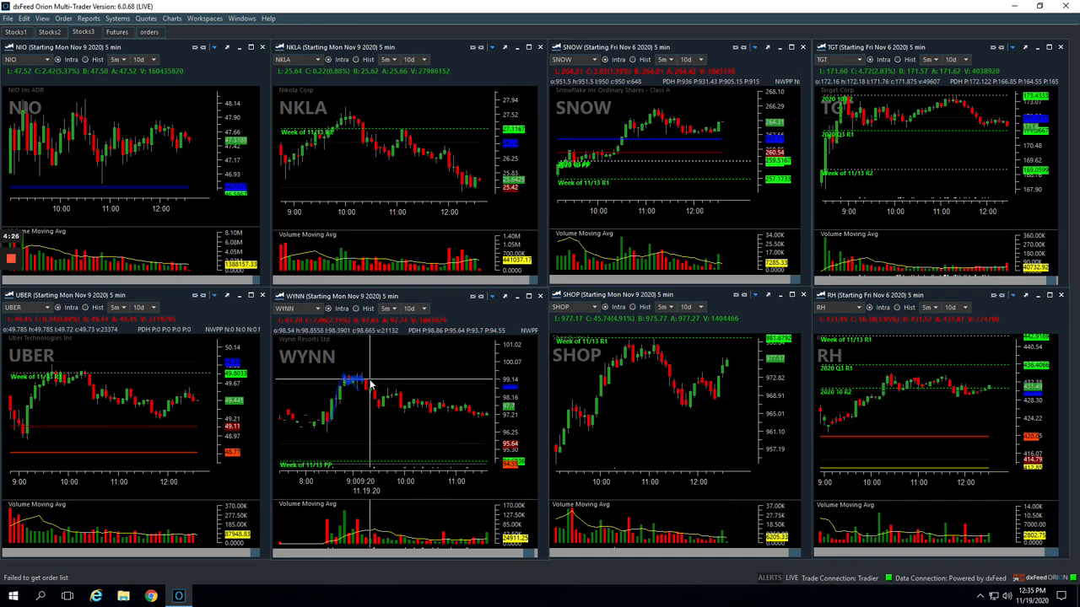
mouse_move(360, 389)
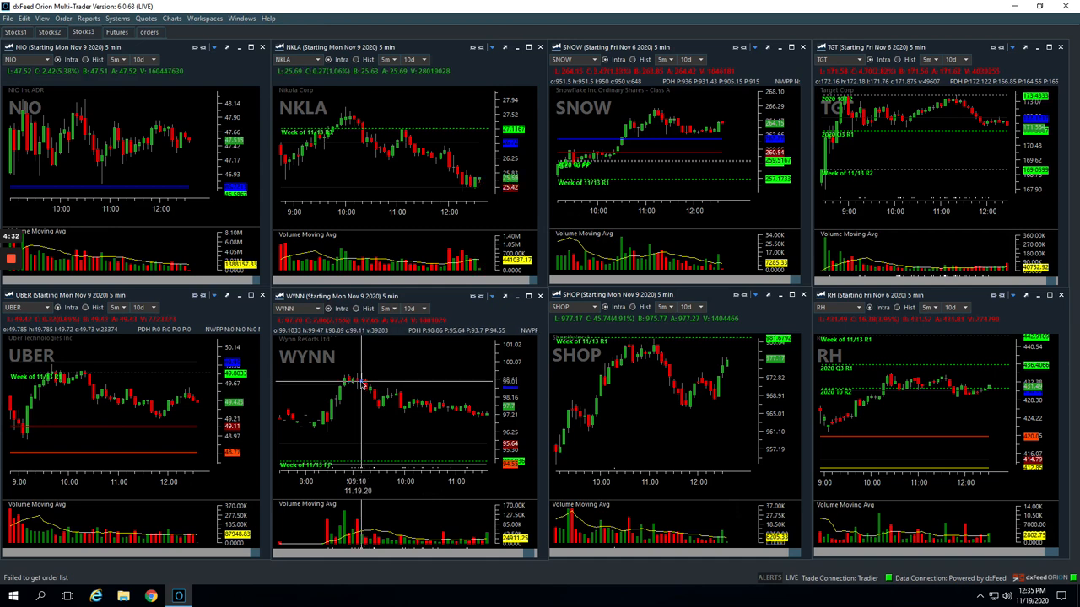
Draw an upward trade marking near the 9:10 bar on the WYNN chart.
left_click_drag(361, 386, 378, 358)
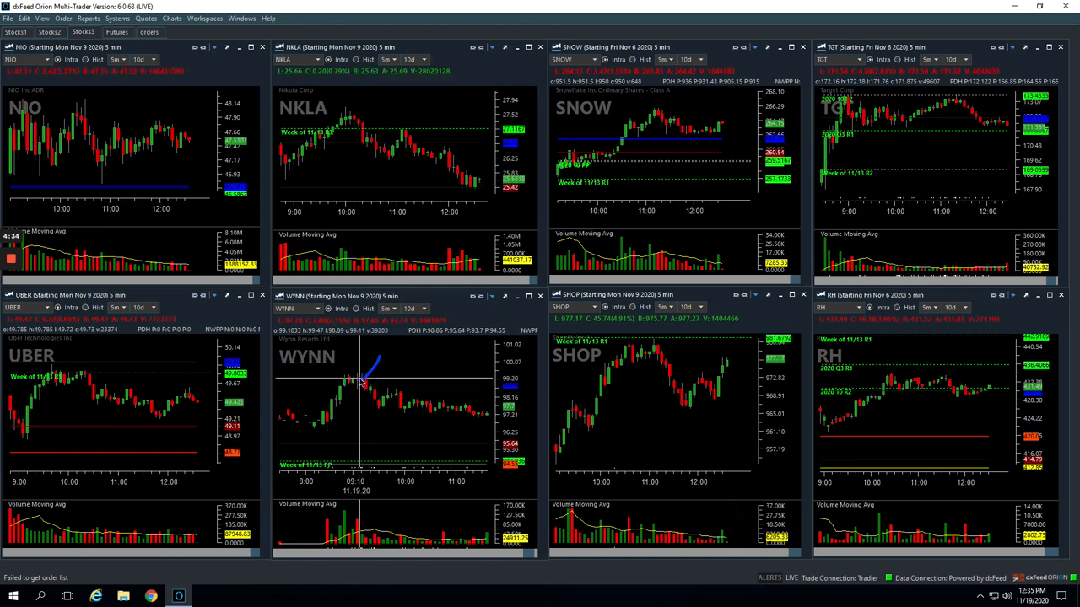